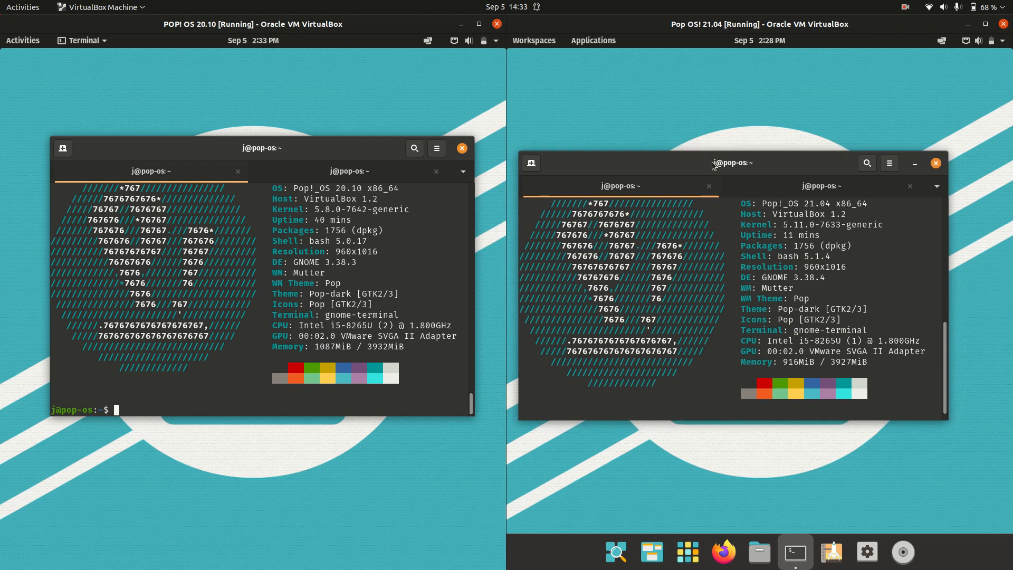
pyautogui.moveTo(315, 149)
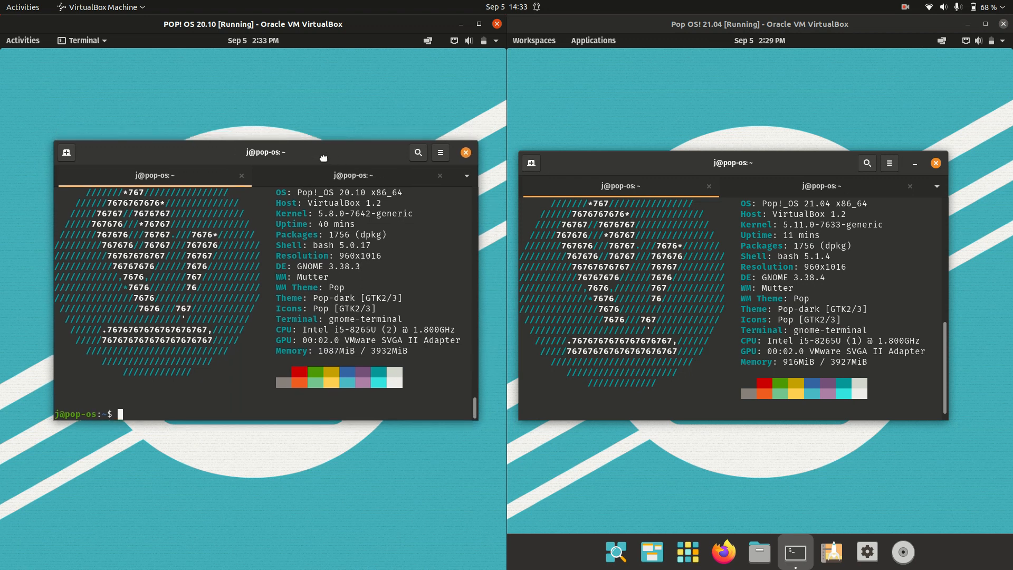
# Highlight the OS version numbers, 21.04 and 20.10, in each VM's neofetch output.
pyautogui.doubleClick(817, 203)
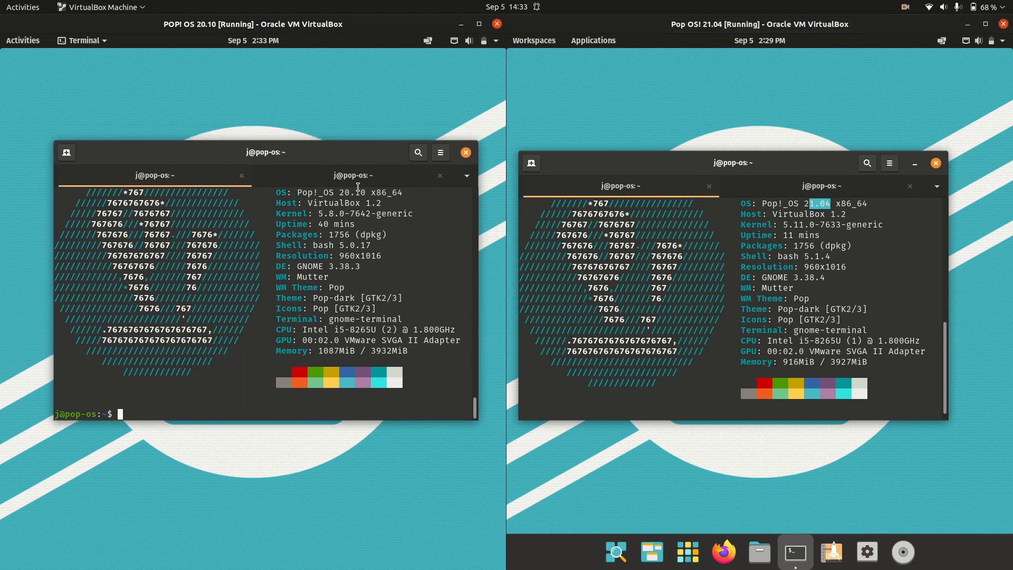
pyautogui.doubleClick(355, 193)
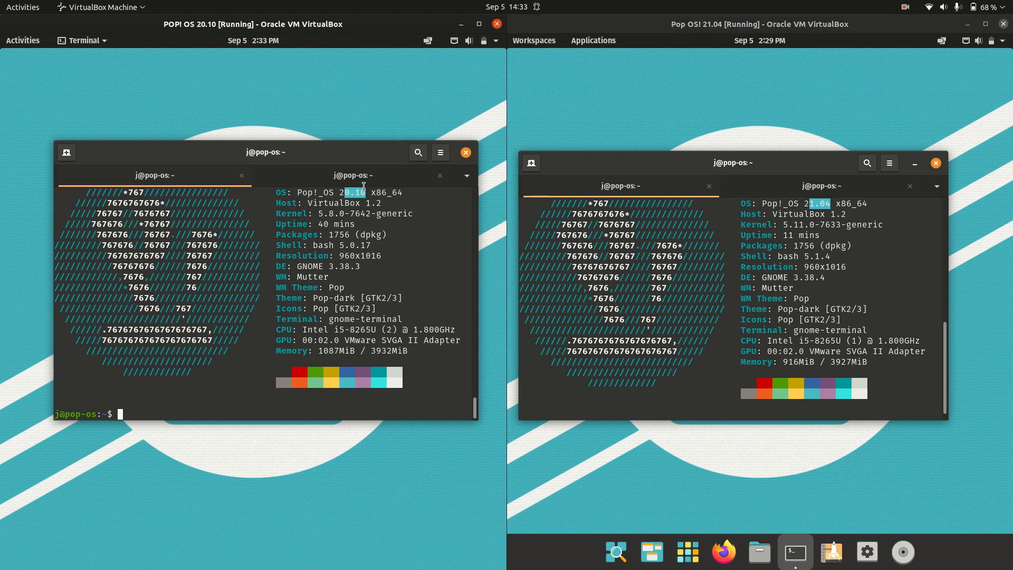
pyautogui.moveTo(318, 180)
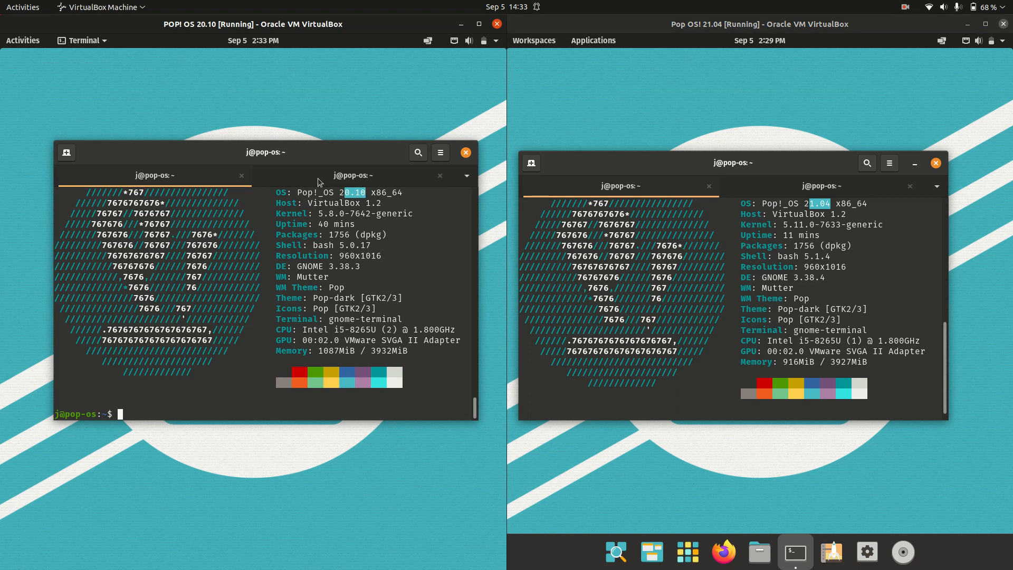
pyautogui.moveTo(336, 159)
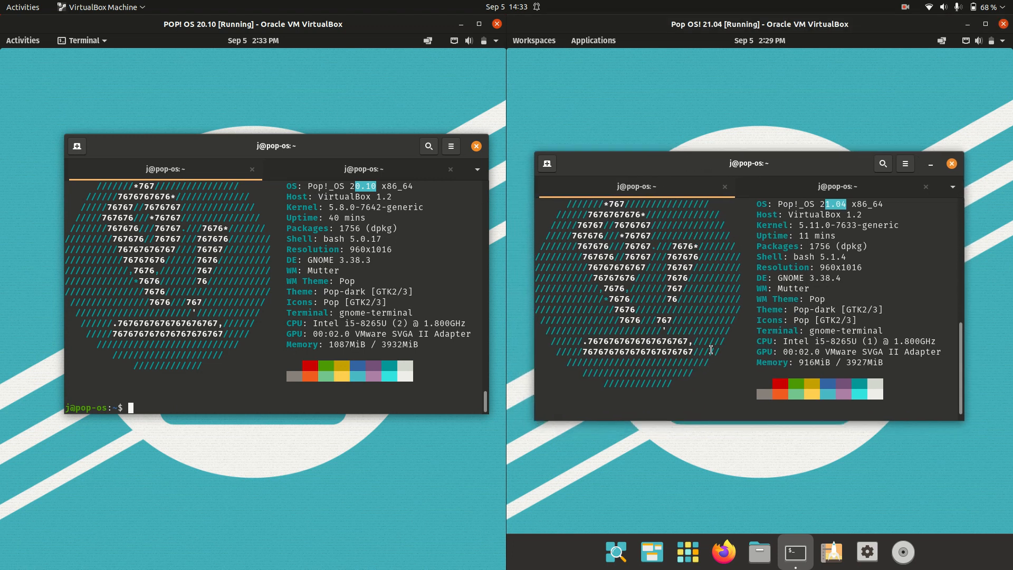
pyautogui.moveTo(41, 238)
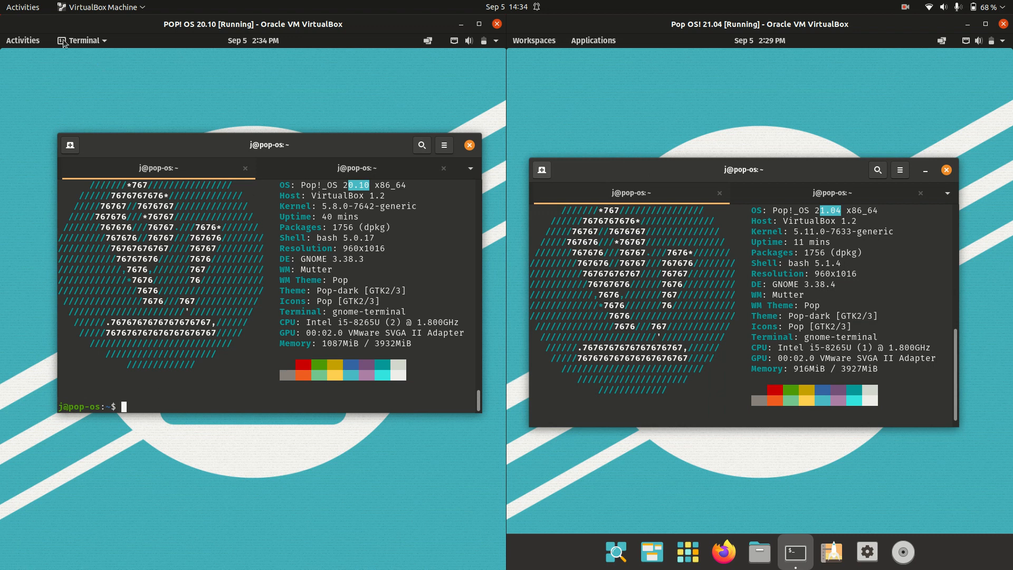
pyautogui.click(22, 40)
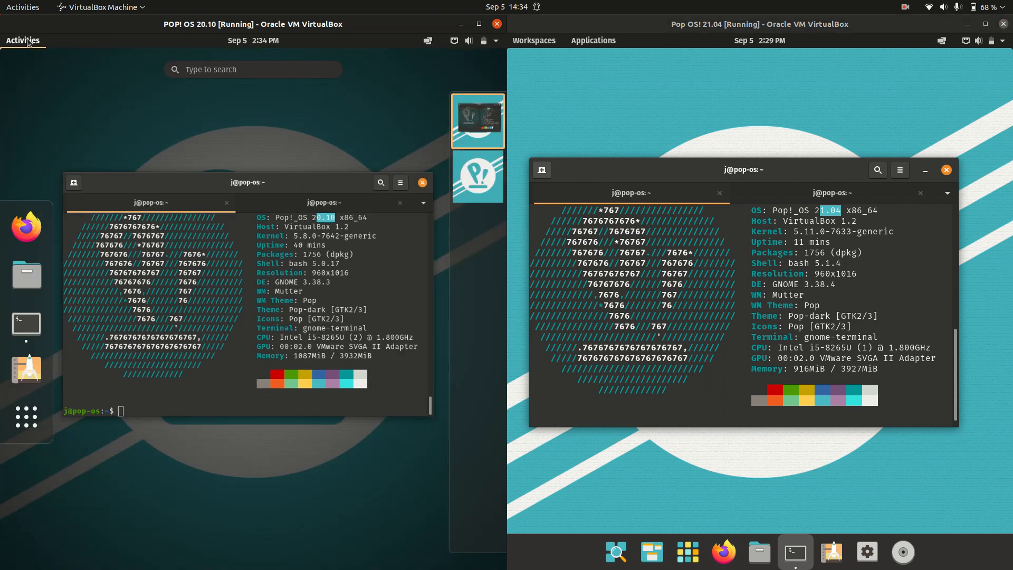
pyautogui.click(534, 40)
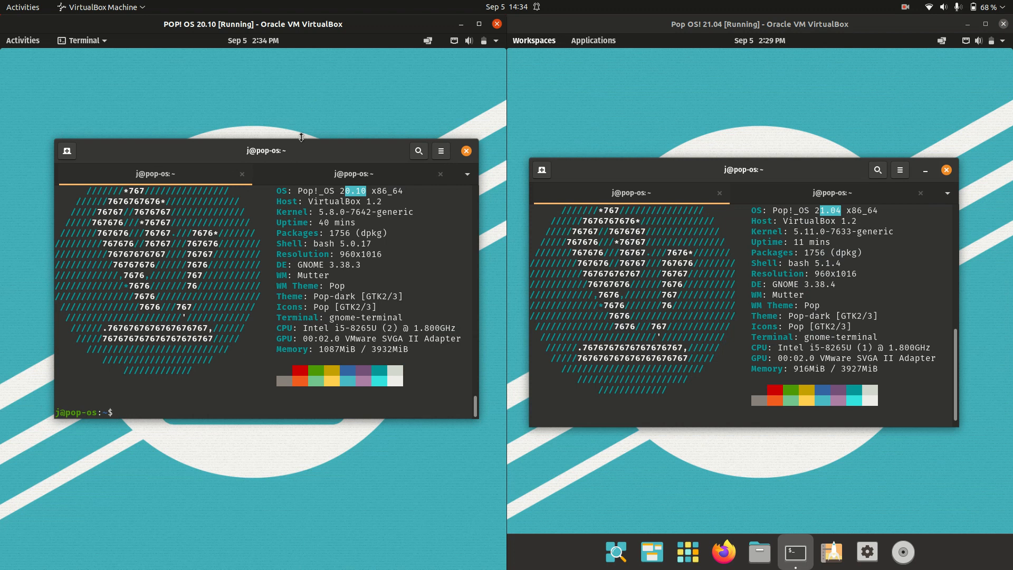
pyautogui.moveTo(759, 552)
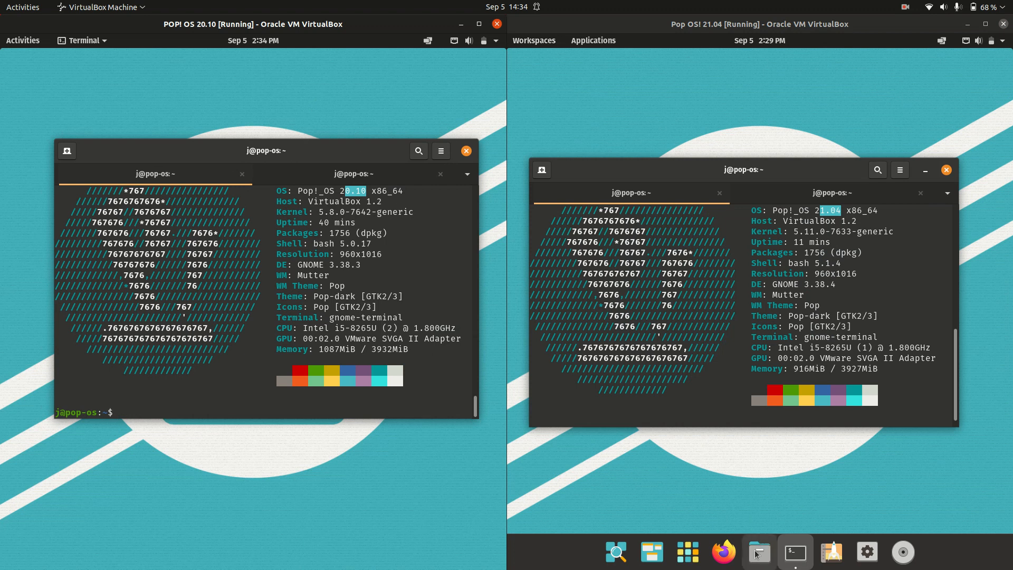
pyautogui.click(759, 552)
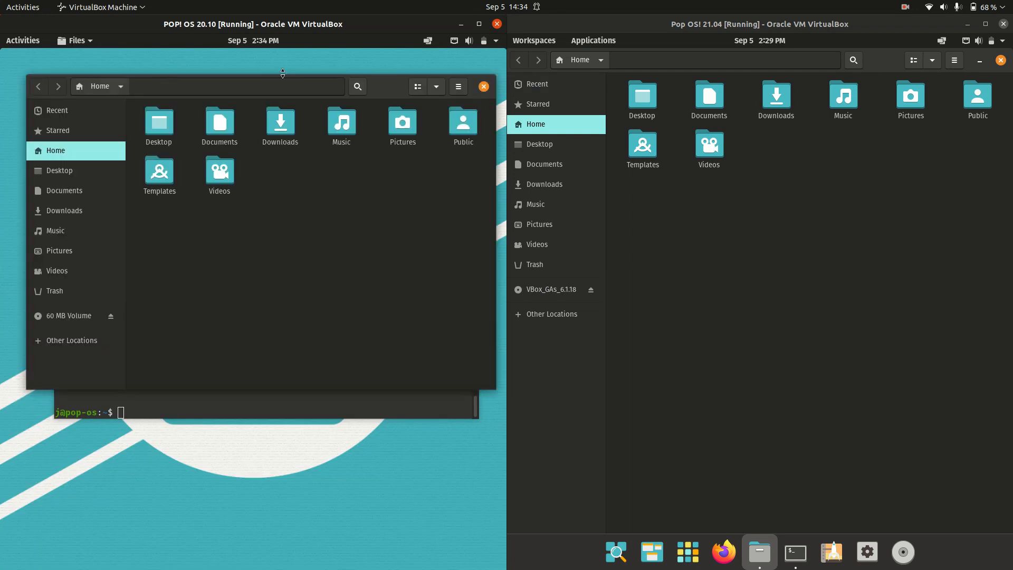
pyautogui.click(459, 86)
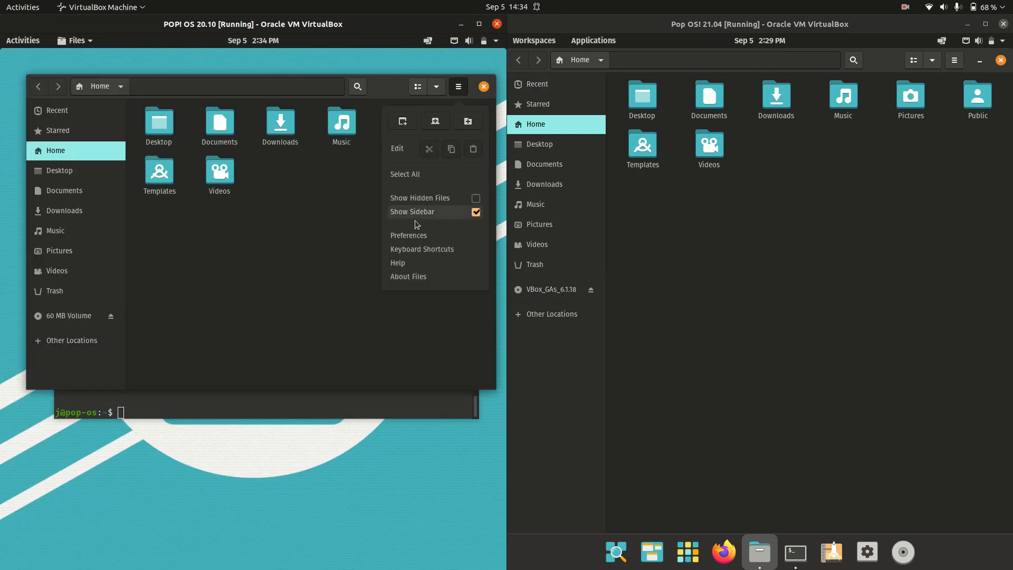
pyautogui.moveTo(409, 276)
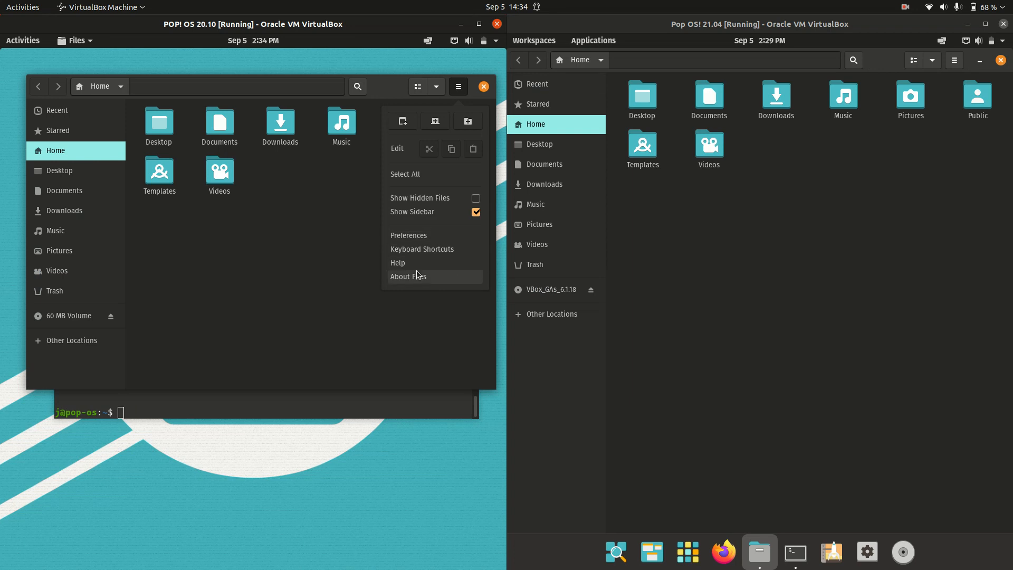
pyautogui.click(407, 276)
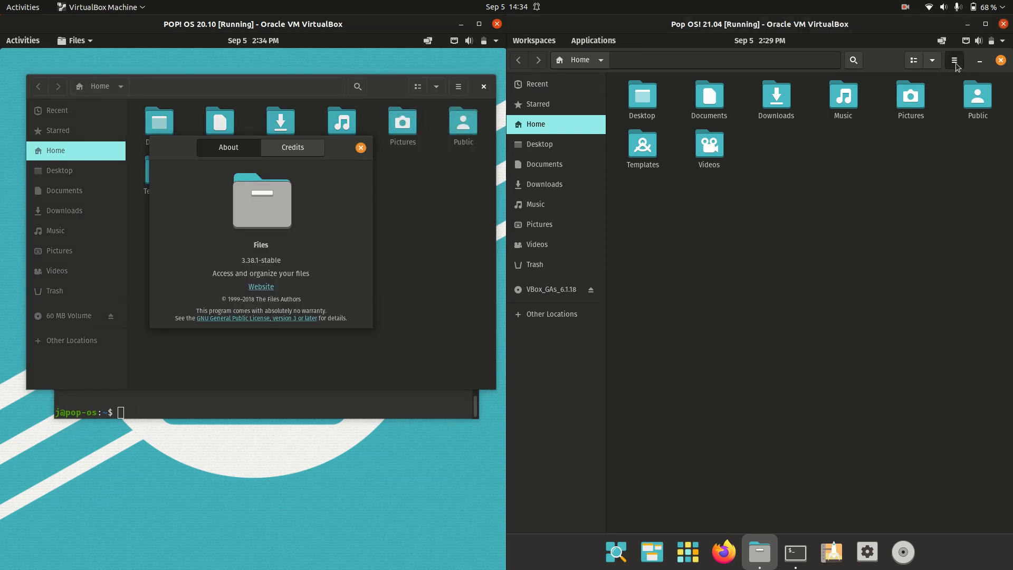
pyautogui.click(954, 59)
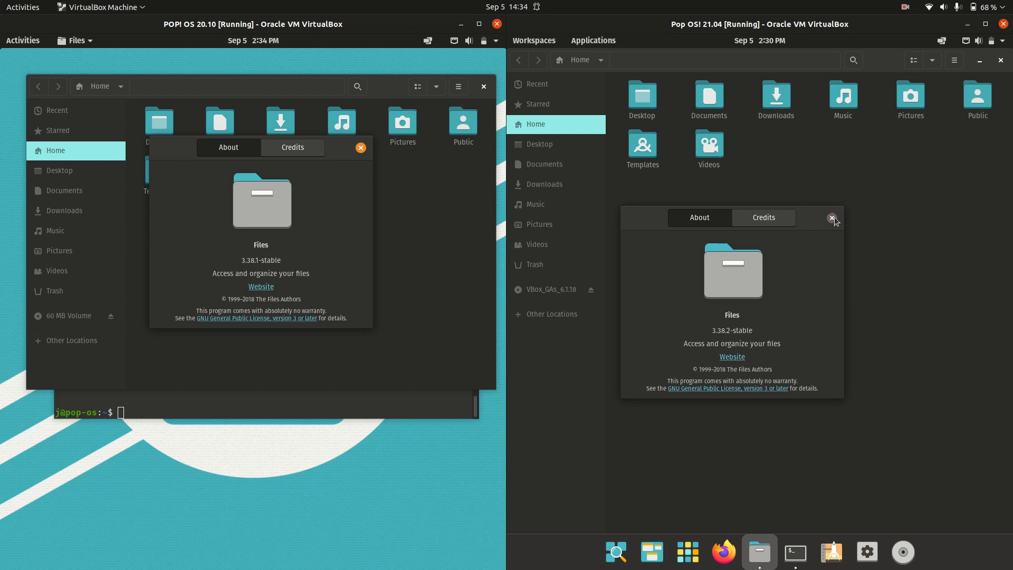
pyautogui.click(833, 218)
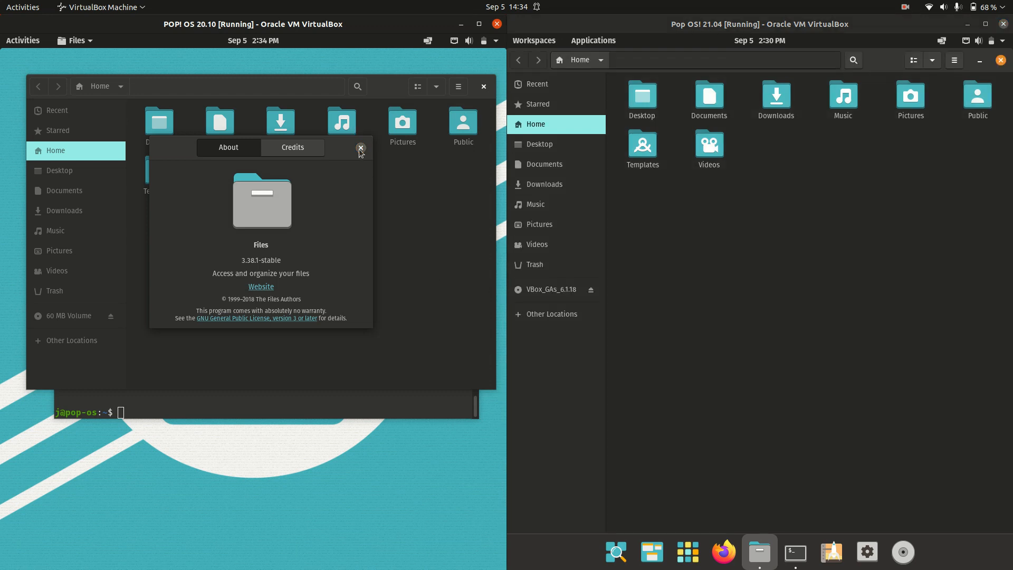
pyautogui.click(361, 148)
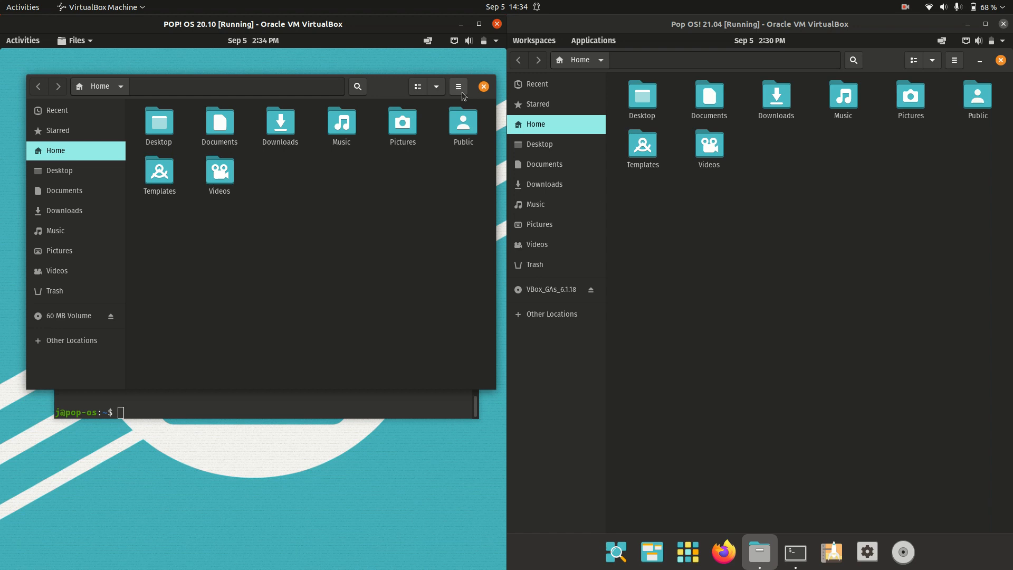
pyautogui.moveTo(484, 86)
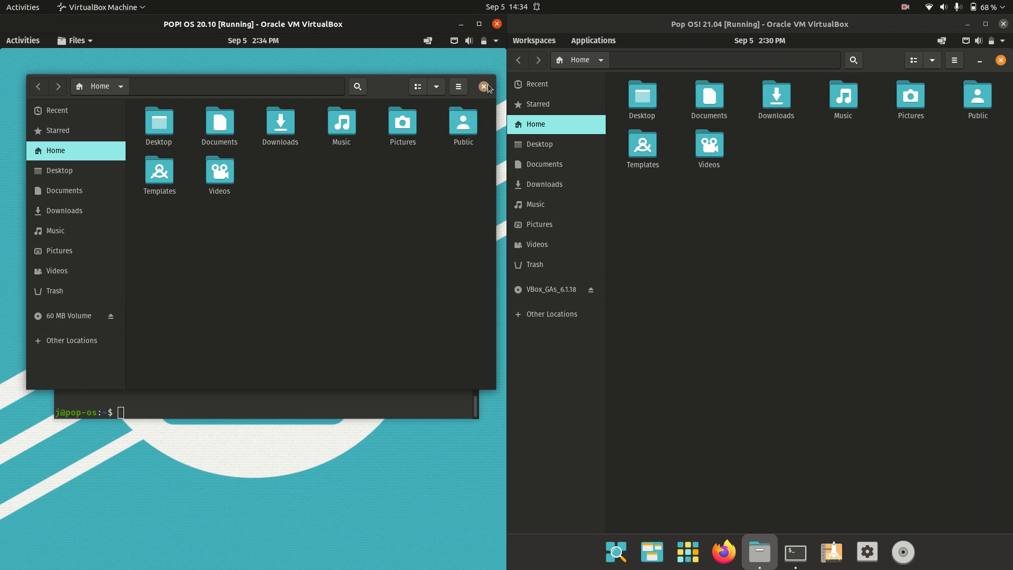
pyautogui.click(485, 86)
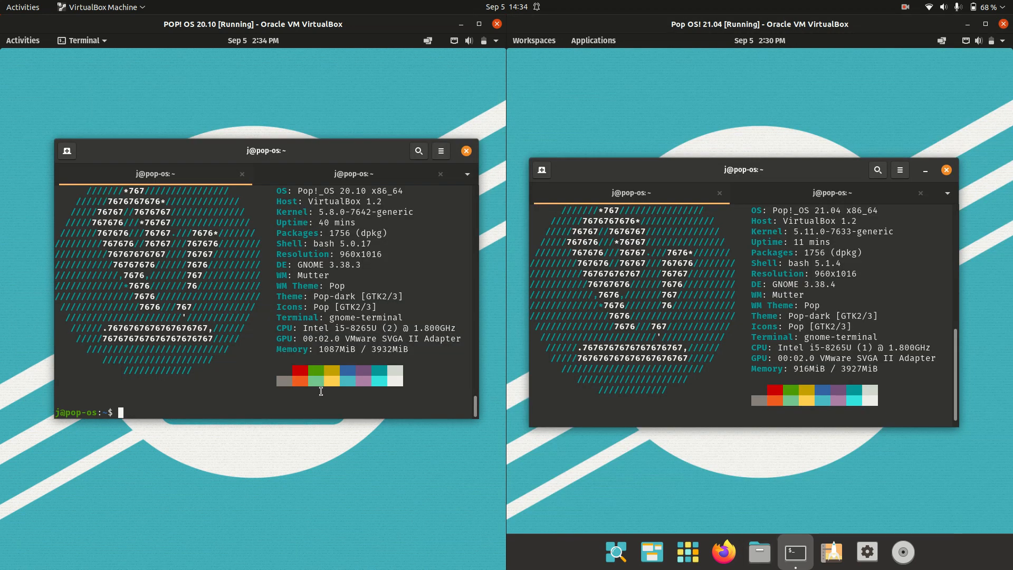
# Show the installed applications grid in the 20.10 VM via Activities and in the 21.04 VM via the dock.
pyautogui.click(22, 40)
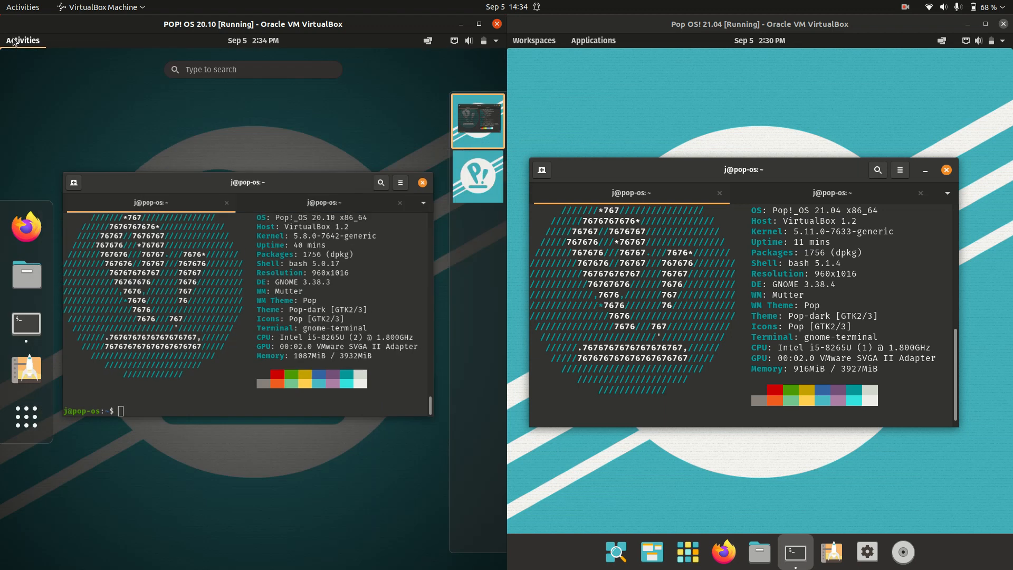
pyautogui.click(25, 417)
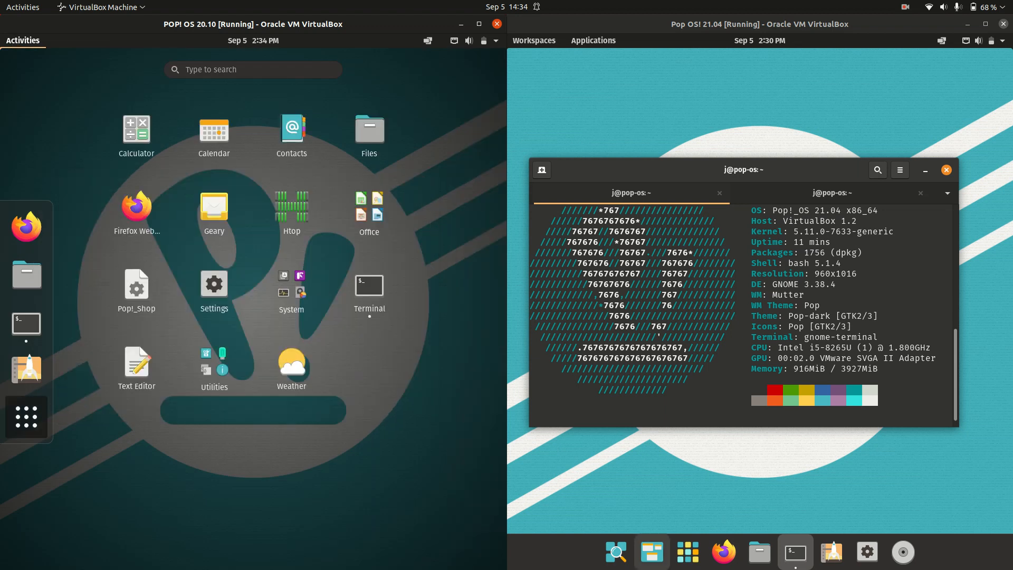
pyautogui.moveTo(713, 511)
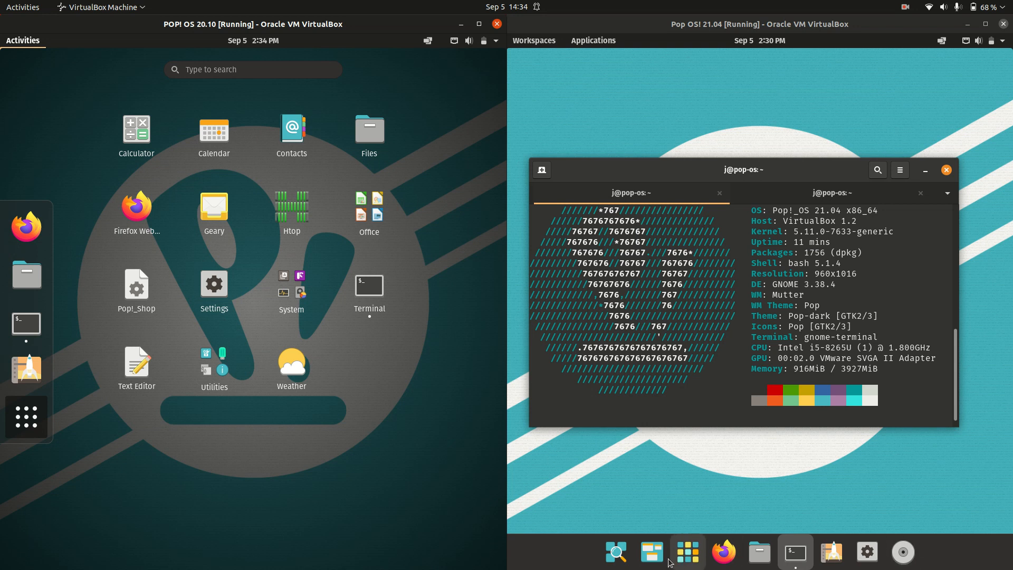
pyautogui.moveTo(688, 552)
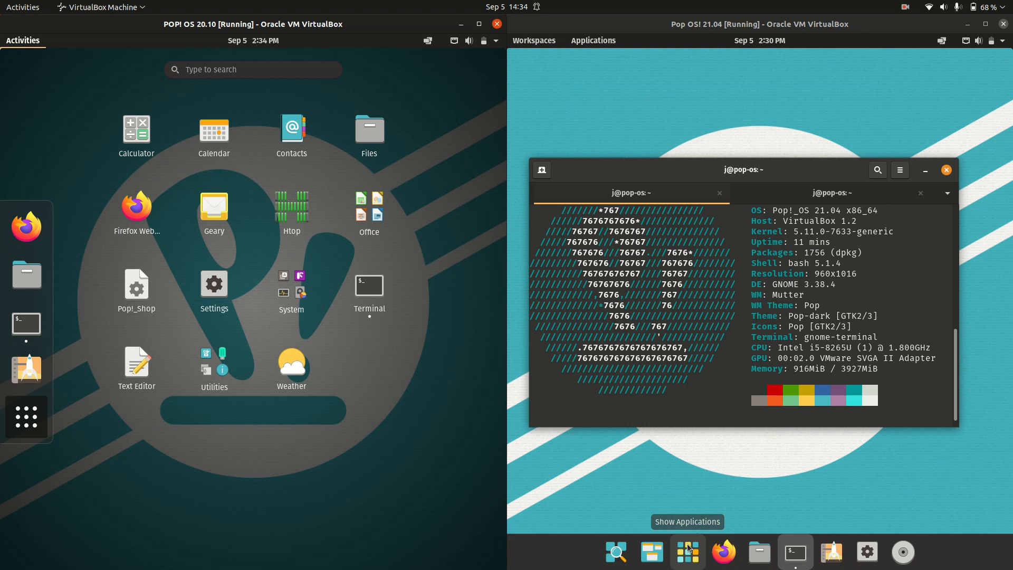
pyautogui.click(592, 40)
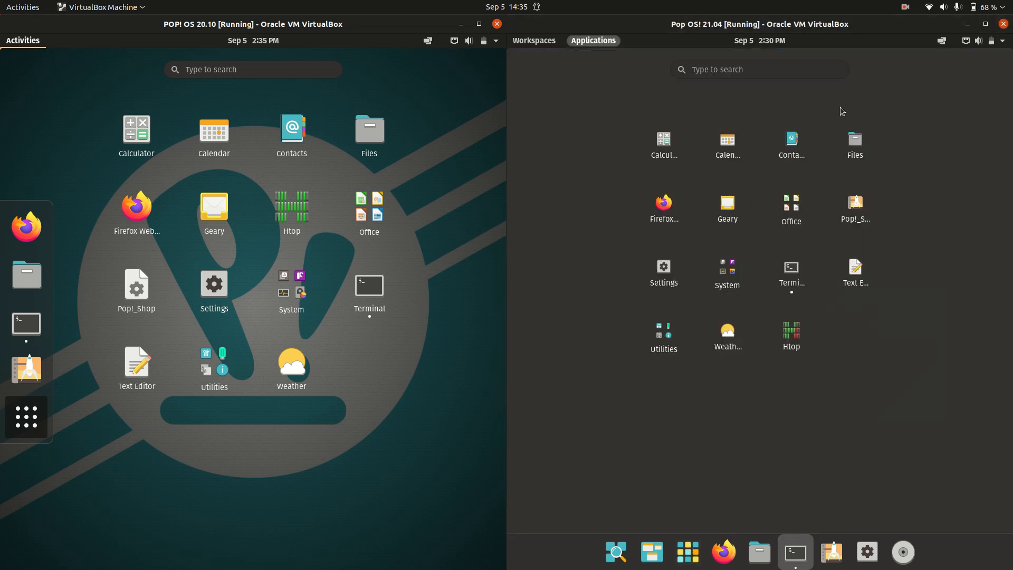
pyautogui.moveTo(871, 312)
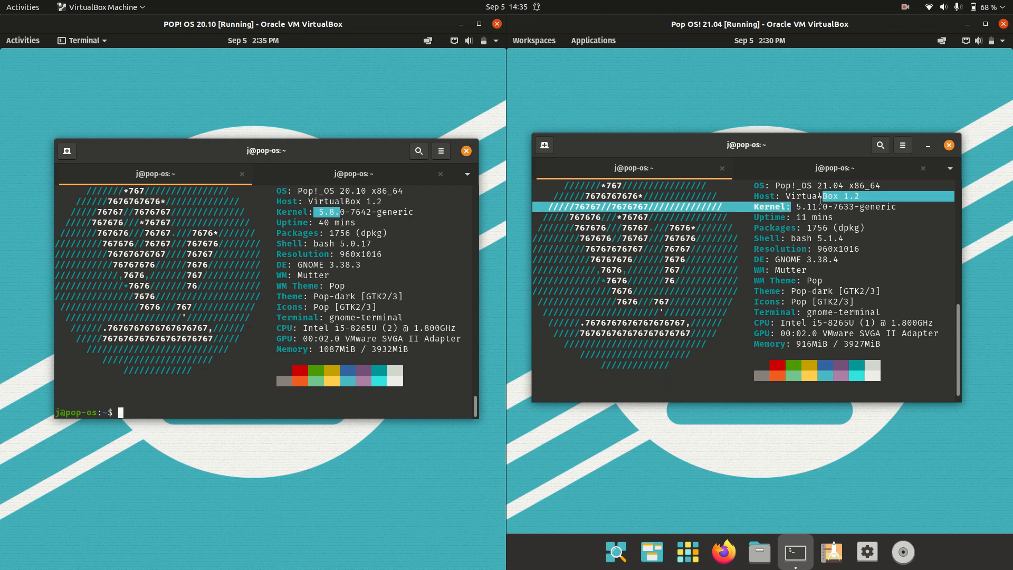
pyautogui.moveTo(779, 149)
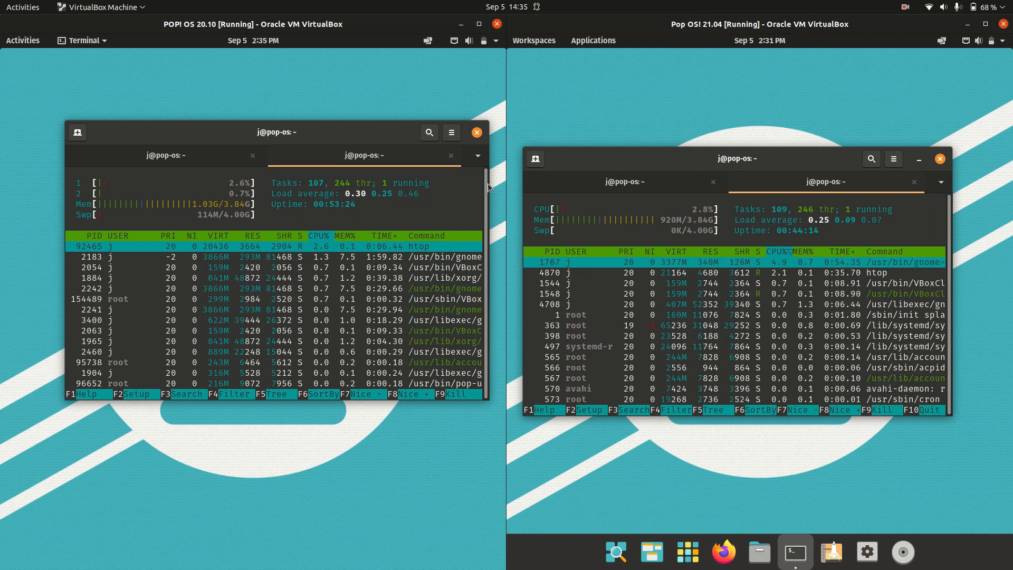
pyautogui.moveTo(831, 552)
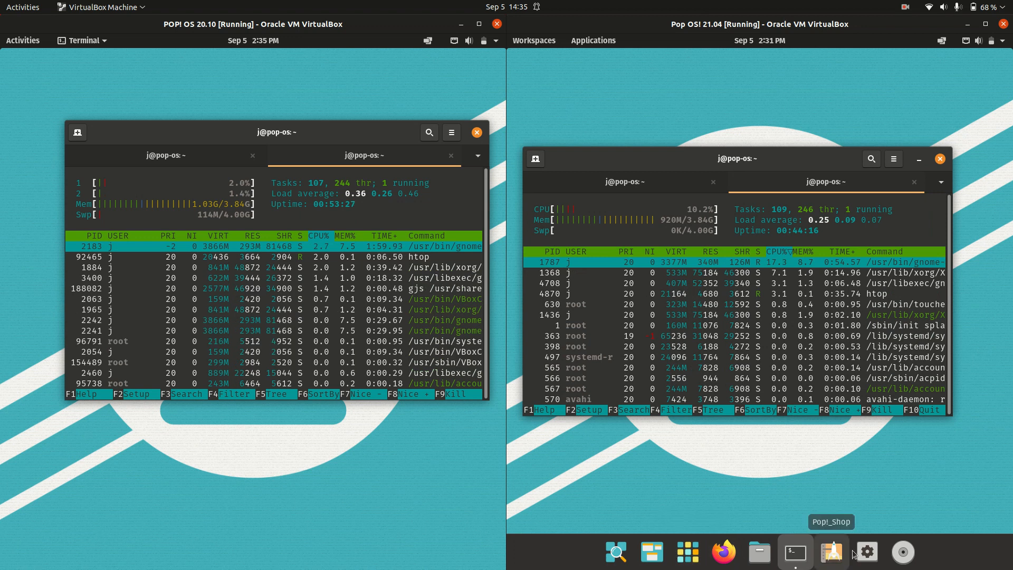
# Move the 20.10 terminal window slightly left while htop runs in both VMs.
pyautogui.moveTo(277, 132); pyautogui.dragTo(243, 142)
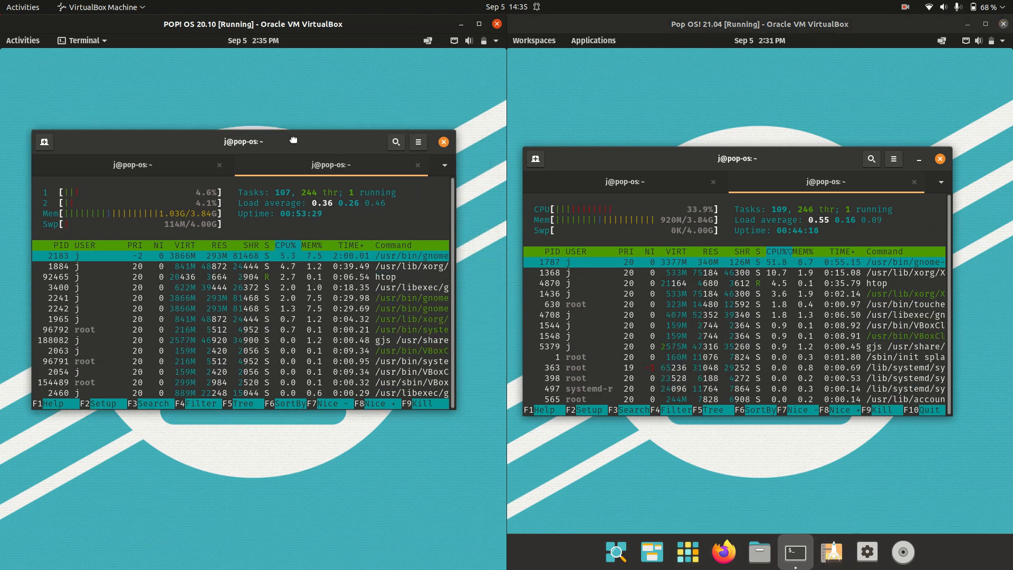